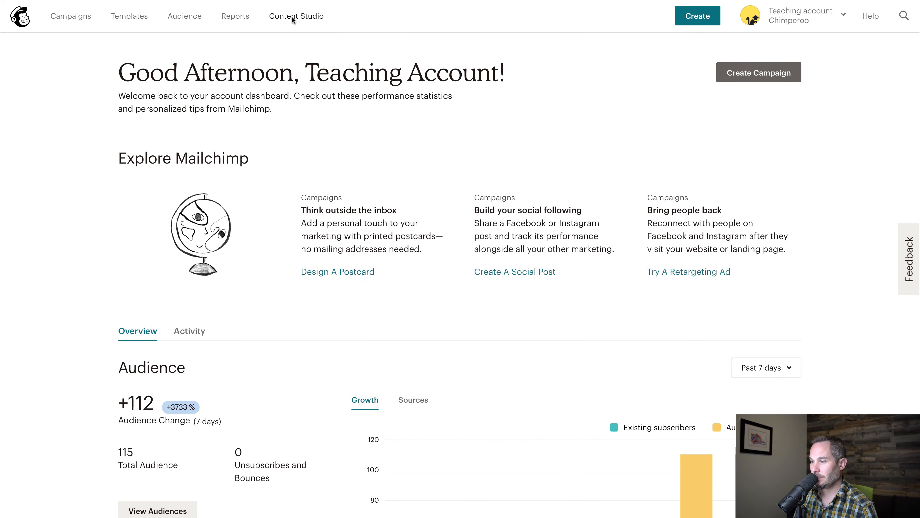
# Open the Content Studio file library, which holds only the chimperoo logo.
pyautogui.click(296, 15)
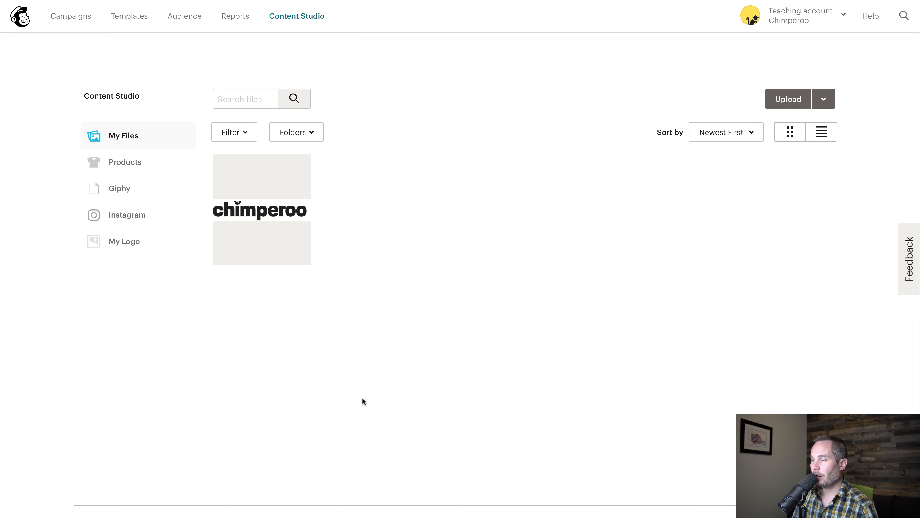
pyautogui.moveTo(295, 235)
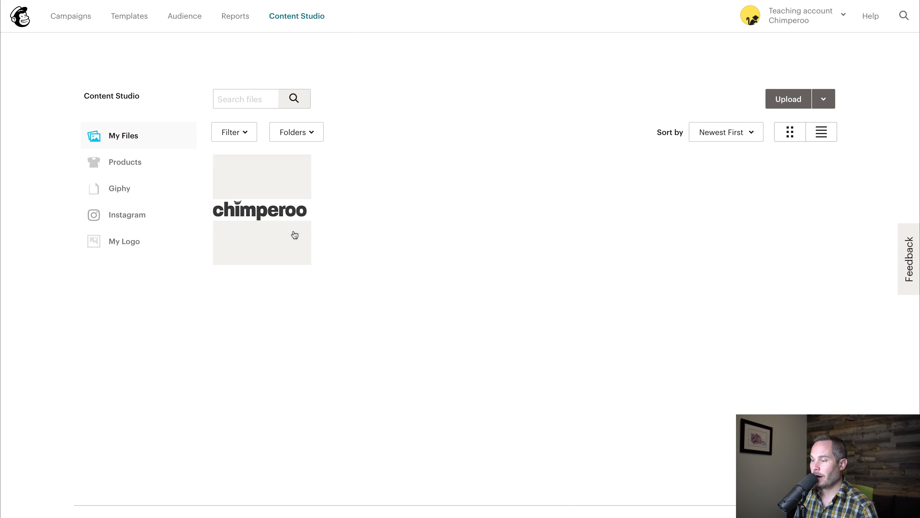
pyautogui.moveTo(231, 221)
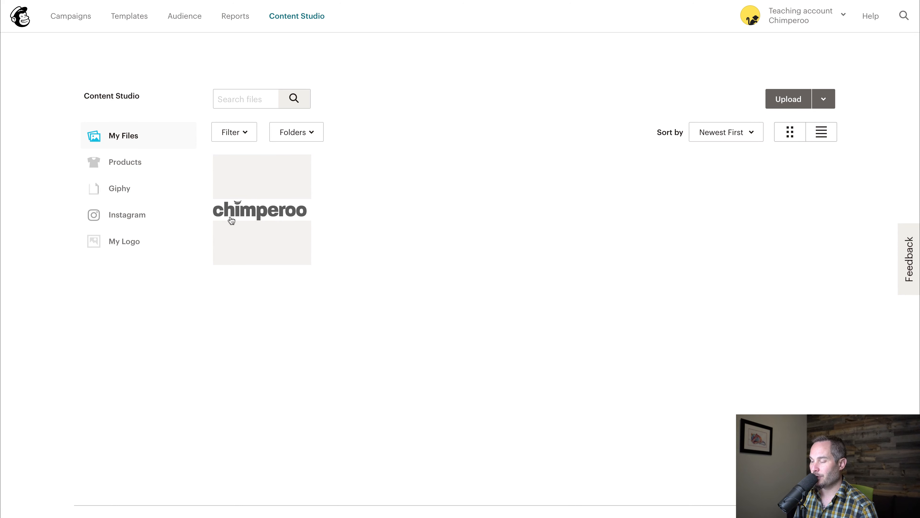
pyautogui.moveTo(666, 182)
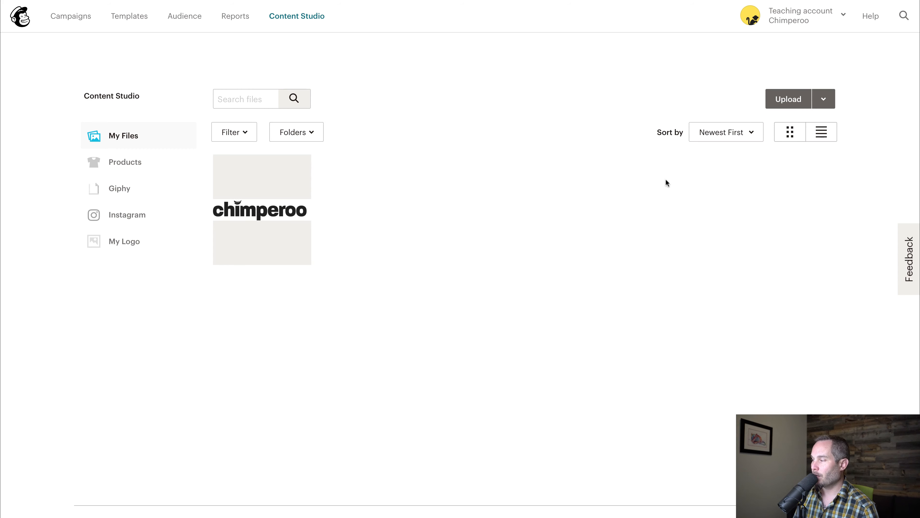
# Upload chimperoo-monkey.png from the Desktop into the file library.
pyautogui.click(787, 99)
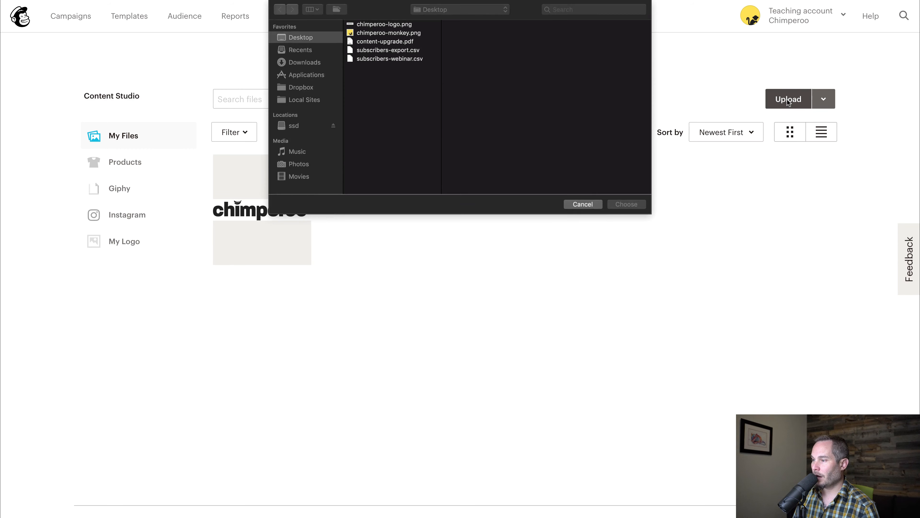
pyautogui.click(387, 33)
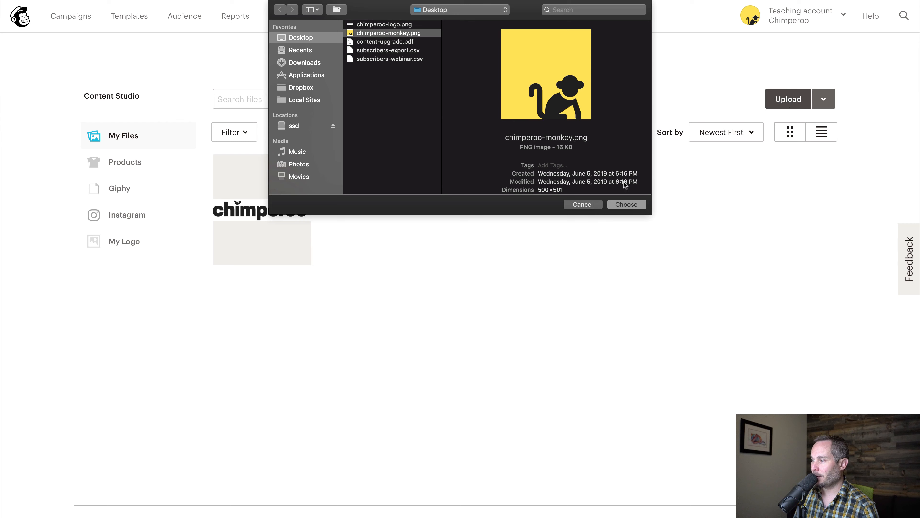
pyautogui.click(626, 204)
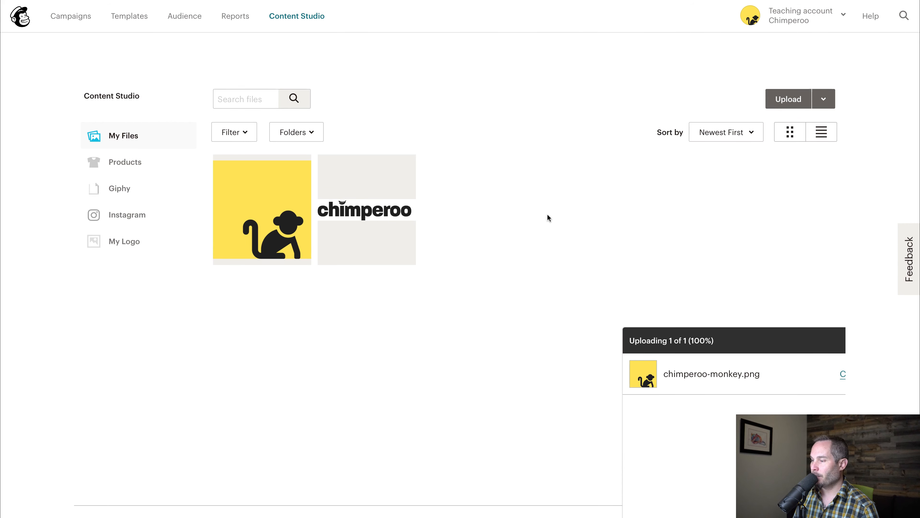
pyautogui.moveTo(276, 197)
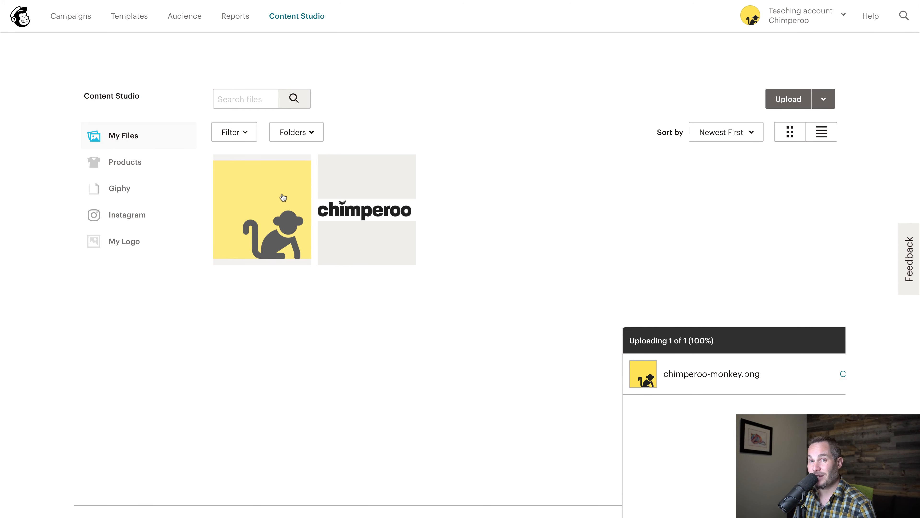
# Select the monkey image and set it as the account logo.
pyautogui.click(261, 210)
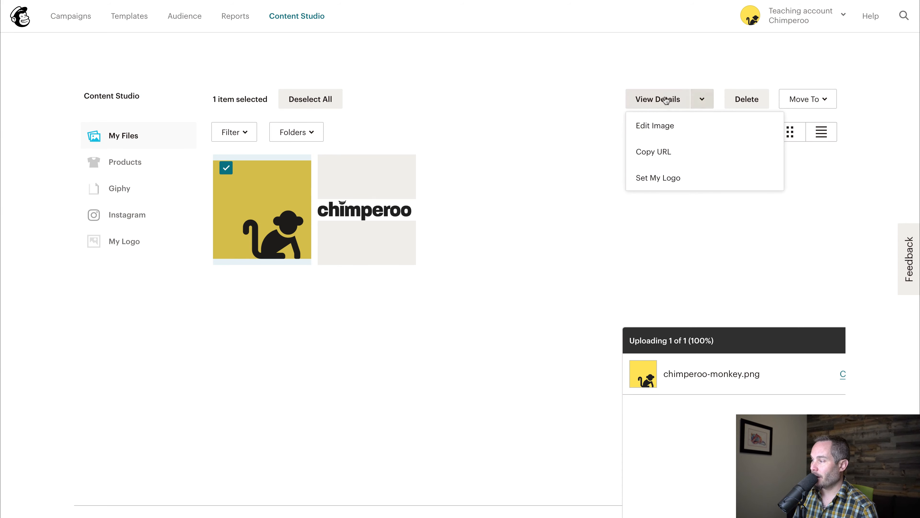
pyautogui.moveTo(657, 178)
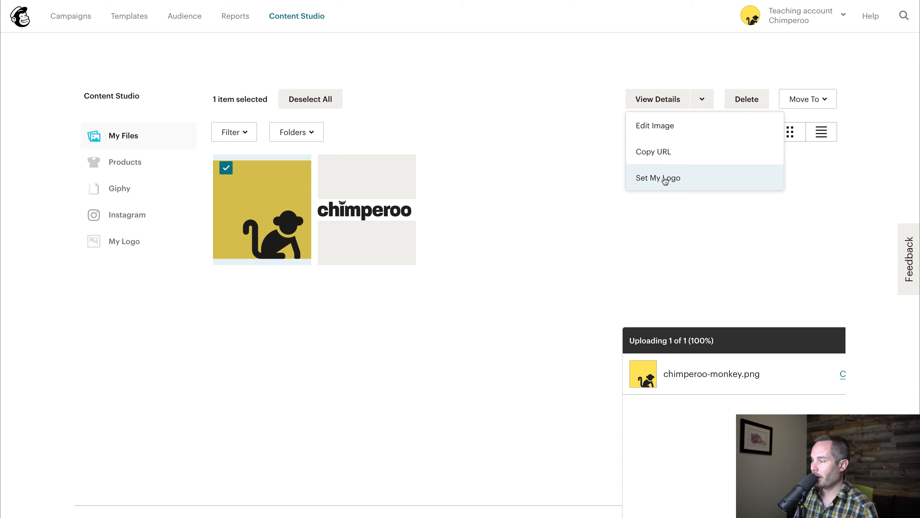
pyautogui.click(658, 178)
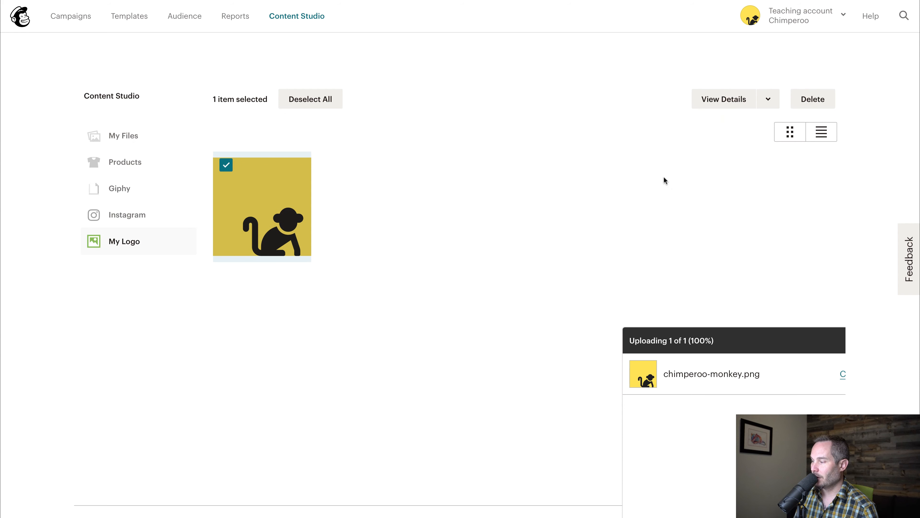
pyautogui.moveTo(292, 217)
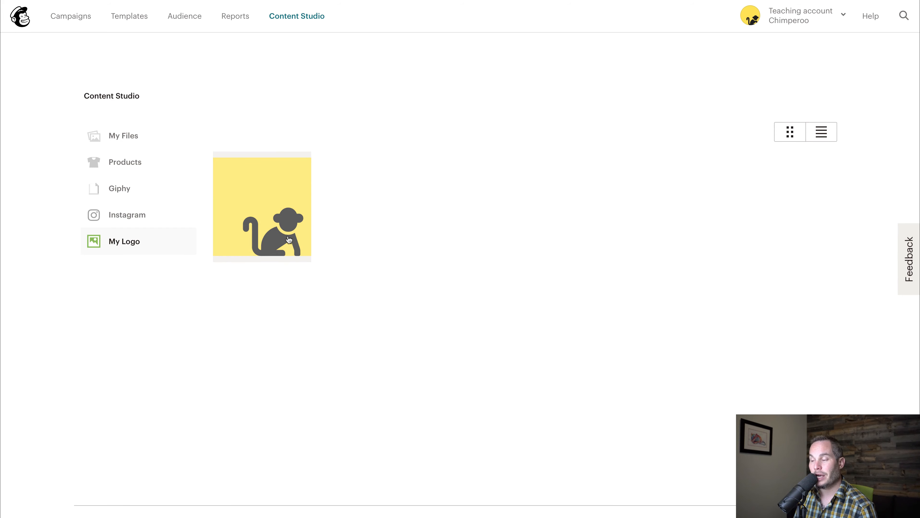
# Return to My Files, listing both the monkey image and the chimperoo logo.
pyautogui.click(124, 135)
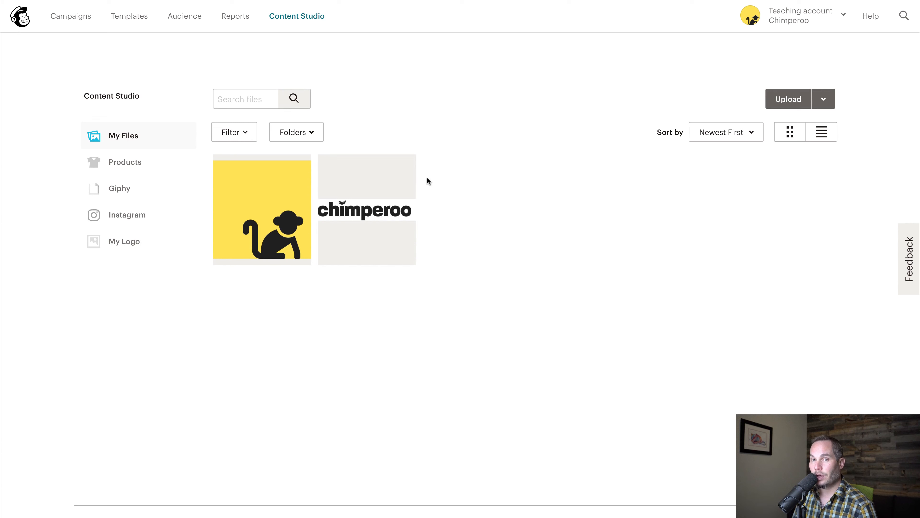
pyautogui.moveTo(416, 175)
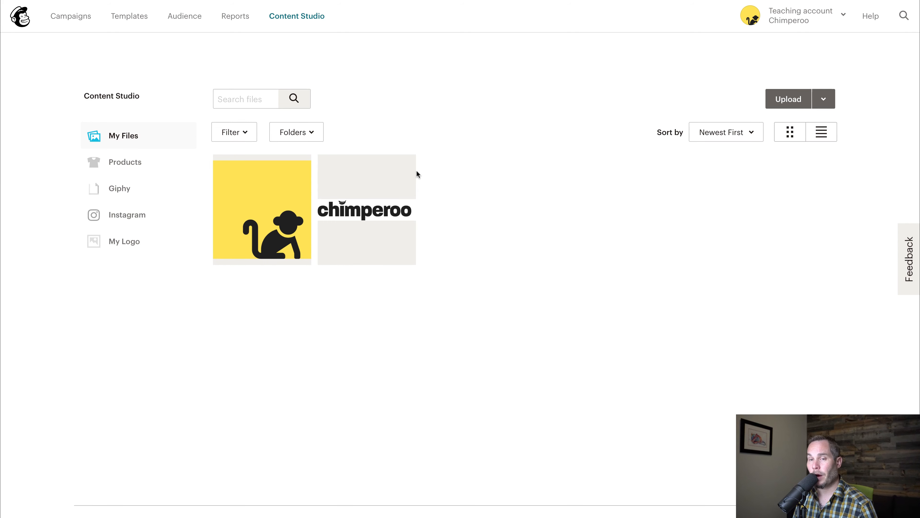
pyautogui.moveTo(434, 178)
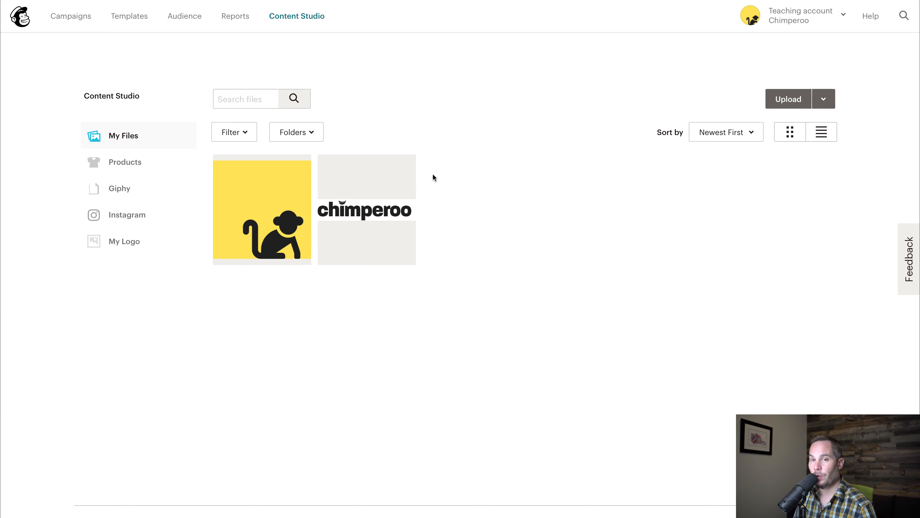
# Upload content-upgrade.pdf from the Desktop into the file library.
pyautogui.click(788, 99)
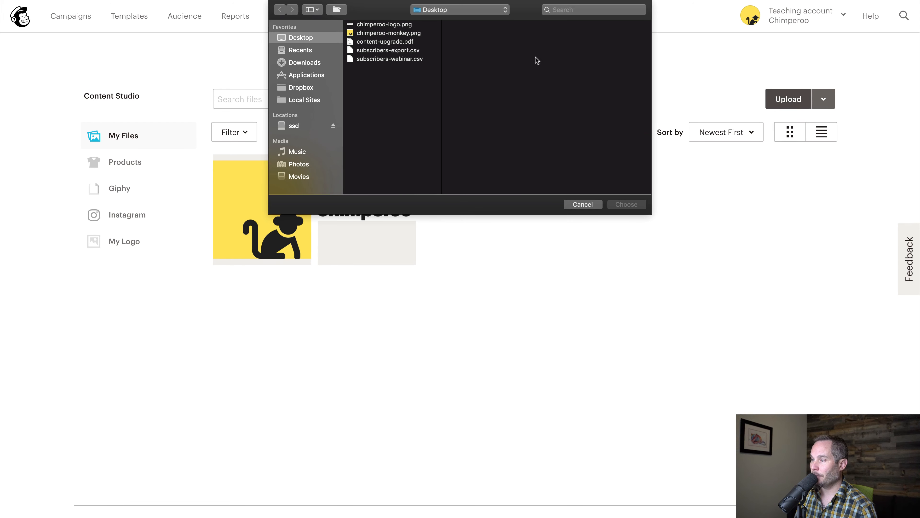
pyautogui.click(387, 41)
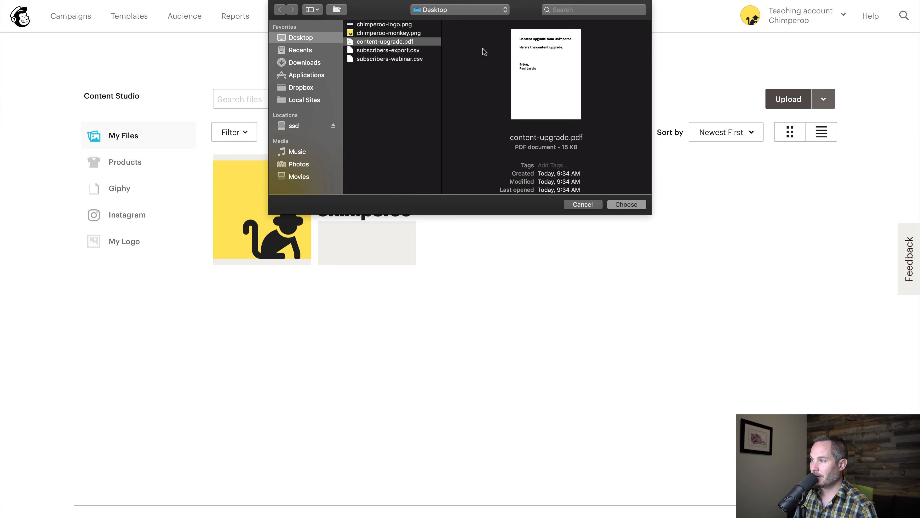
pyautogui.click(626, 204)
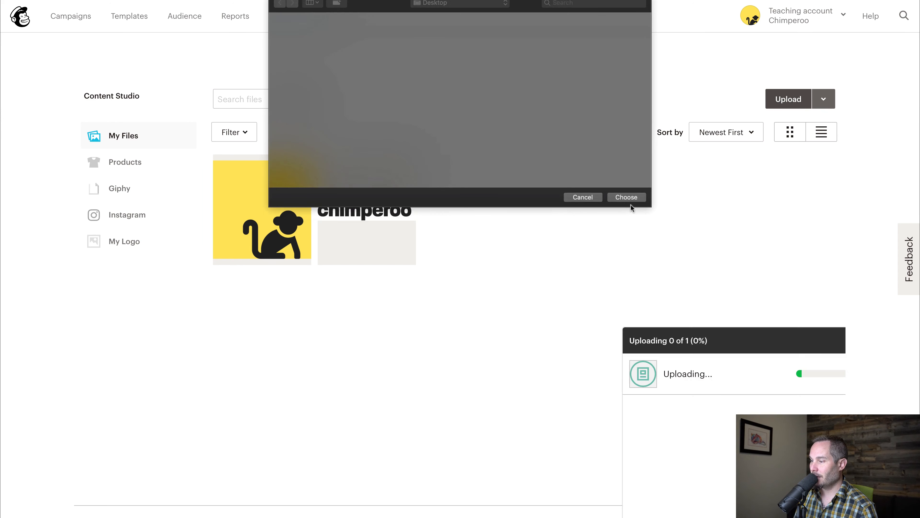
pyautogui.click(625, 196)
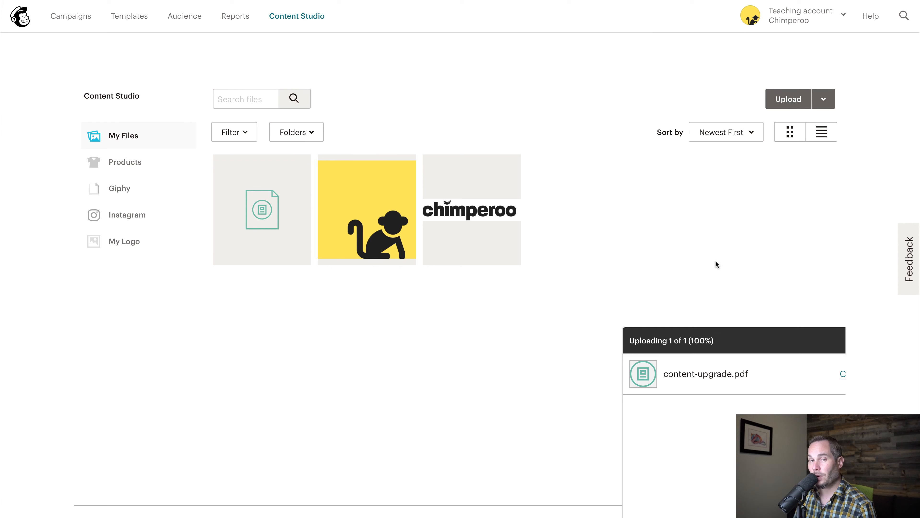
# Select the new PDF tile and reveal its actions, including Copy URL.
pyautogui.click(261, 209)
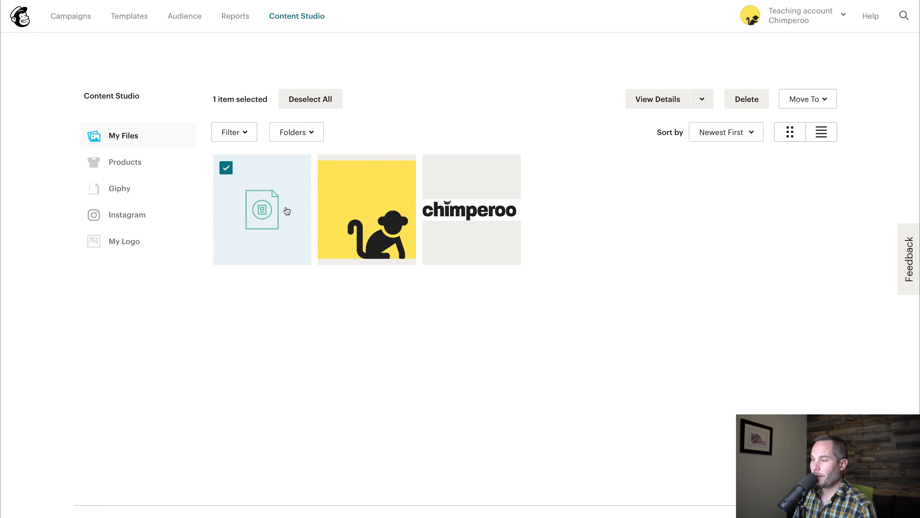
pyautogui.moveTo(592, 130)
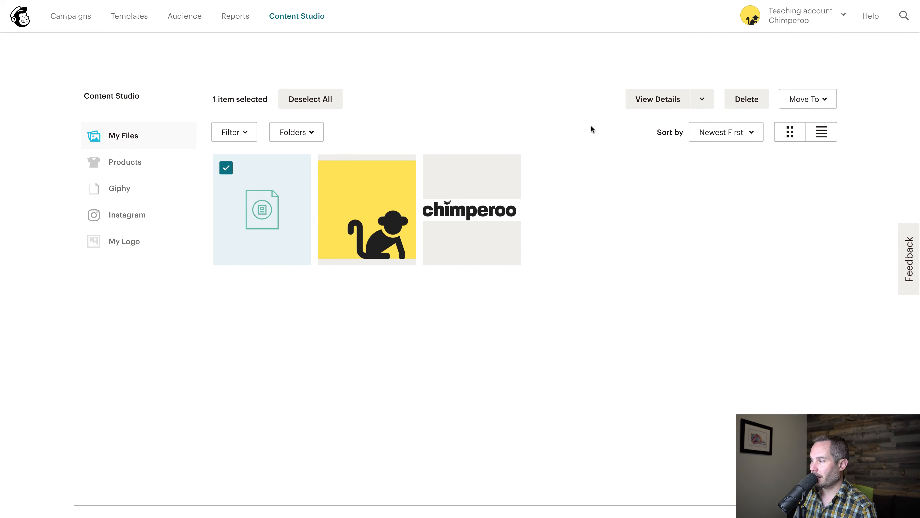
pyautogui.click(702, 99)
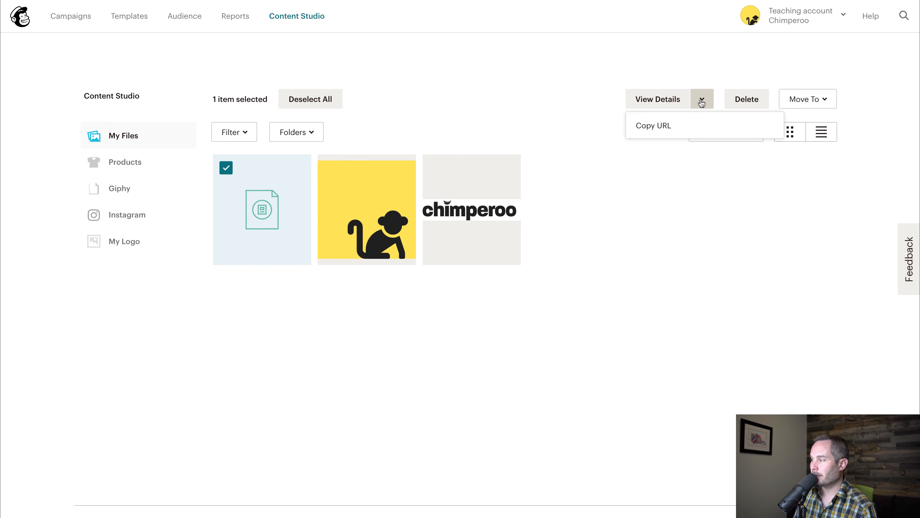